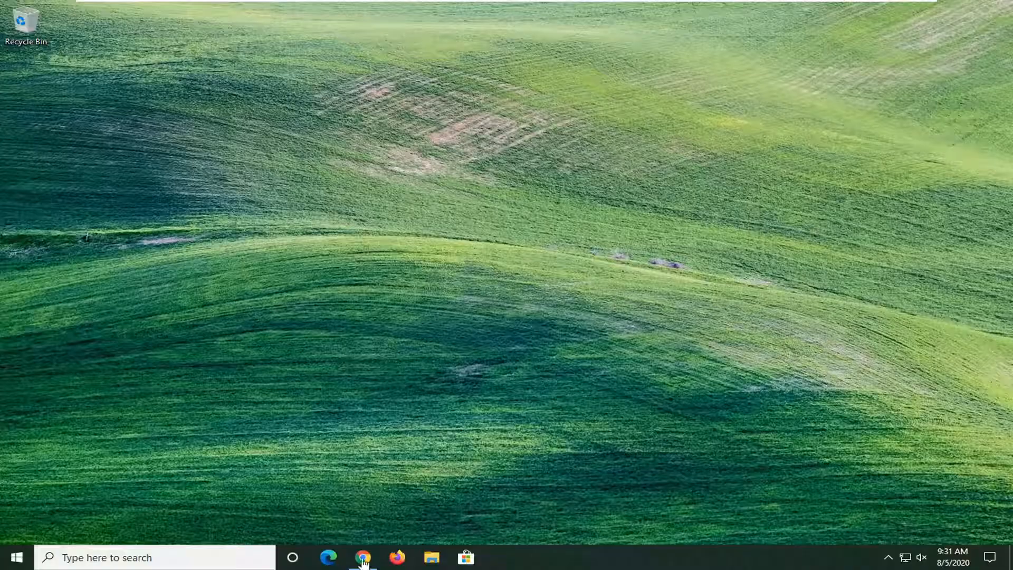
# - Launch Chrome, go to google.com and search 'opengl32.dll download' via the suggestion
pyautogui.click(363, 557)
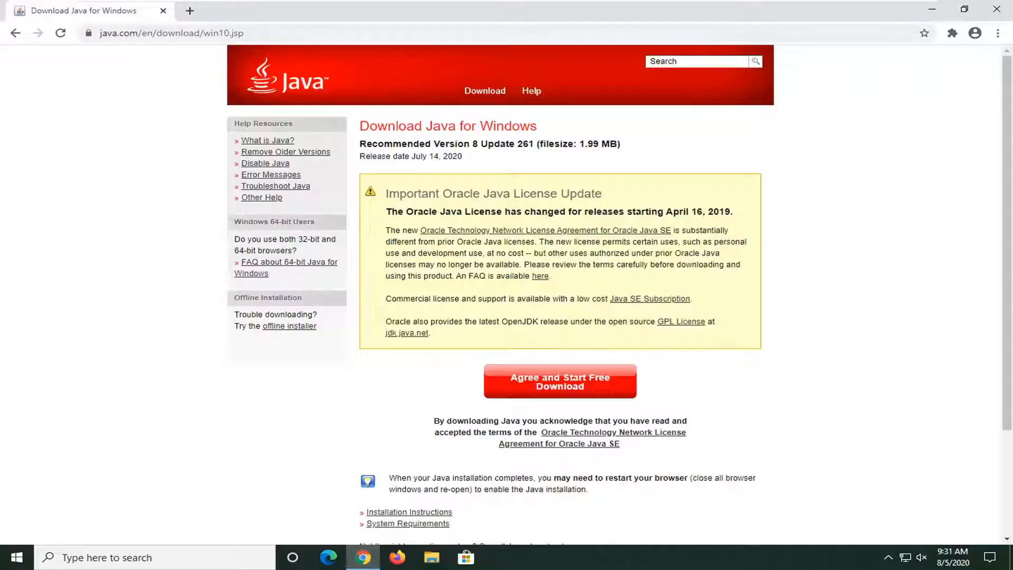
pyautogui.write('google.com')
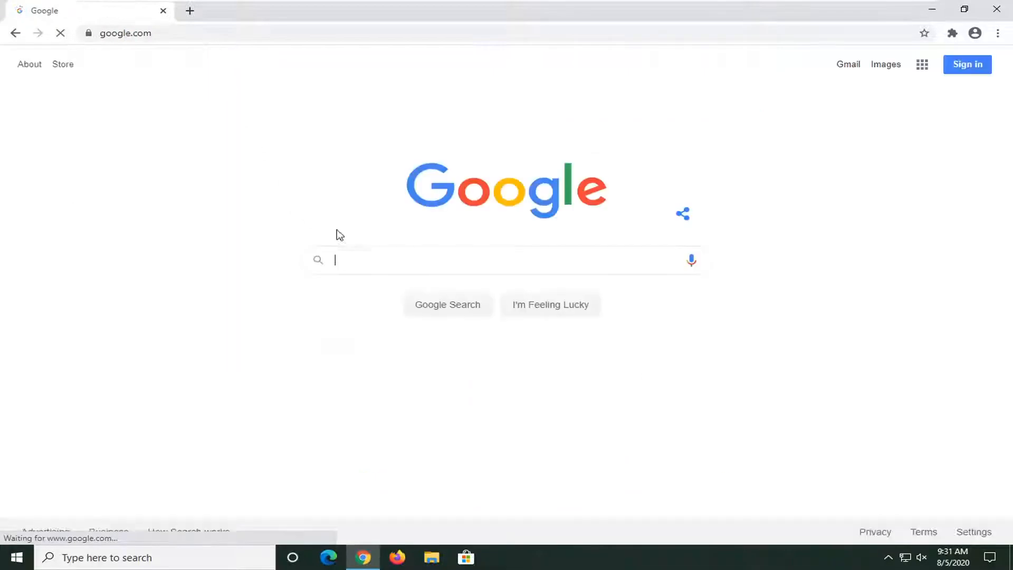
pyautogui.write('o')
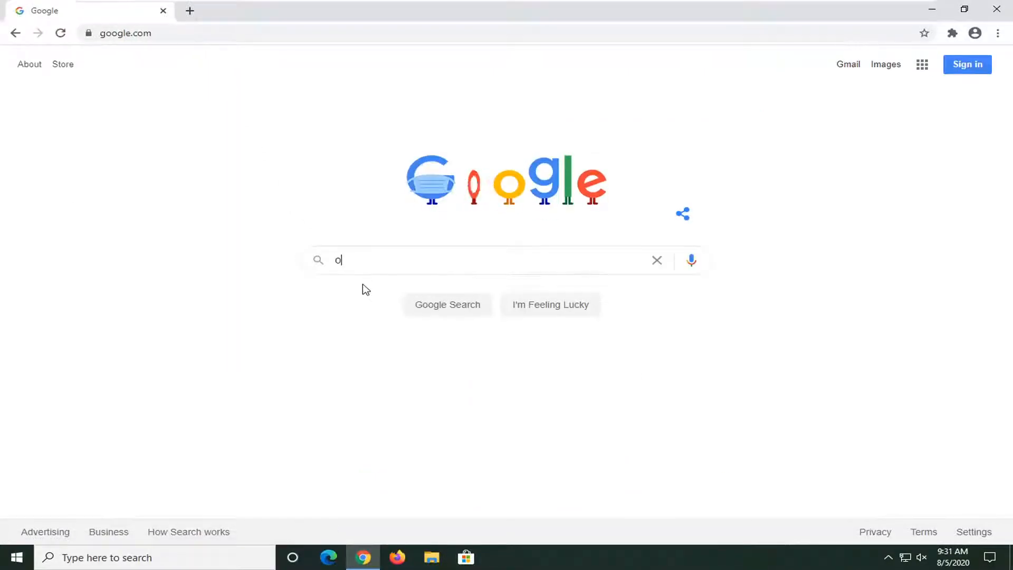
pyautogui.write('pengl32')
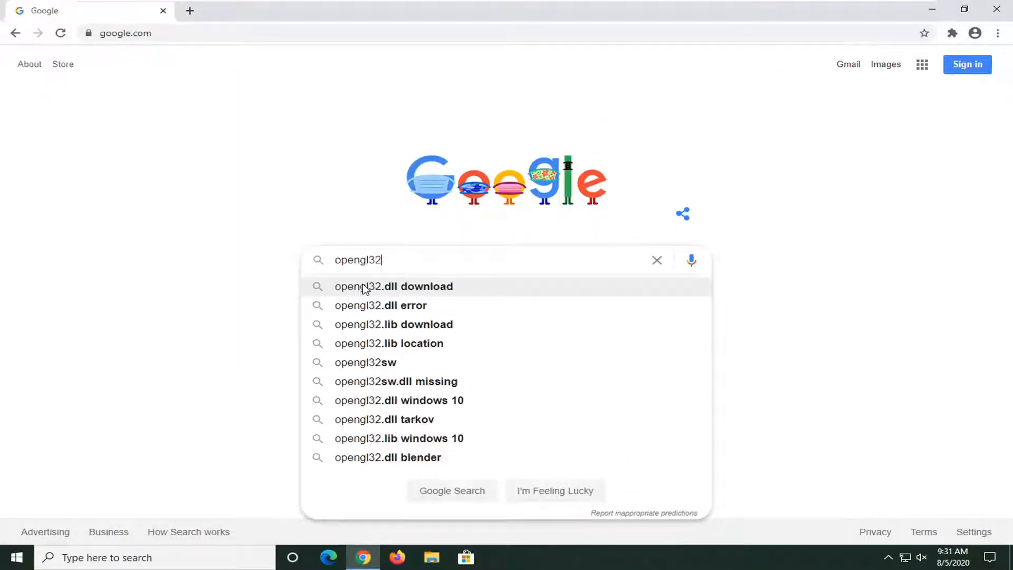
pyautogui.write('.dll downlo')
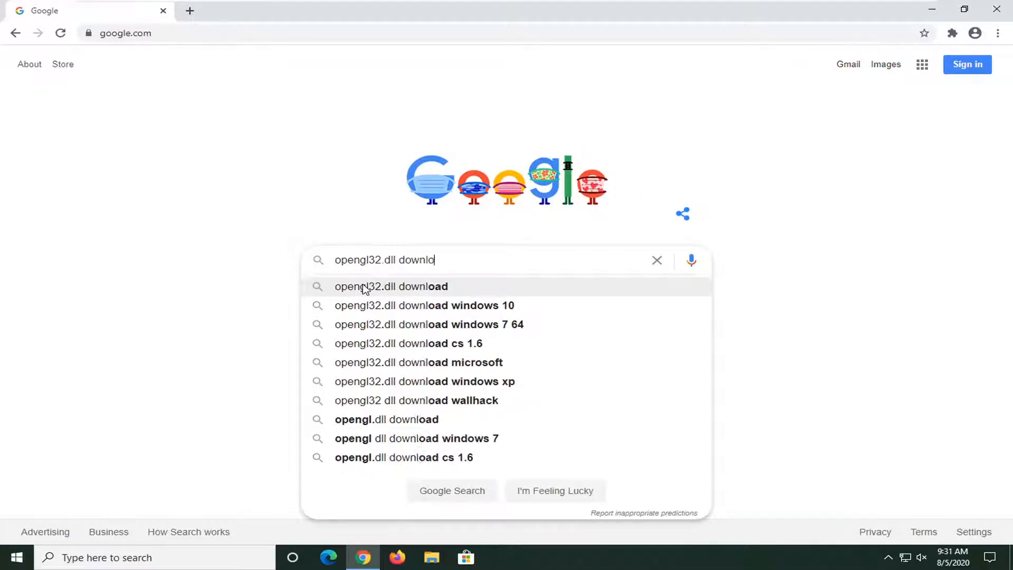
pyautogui.click(391, 286)
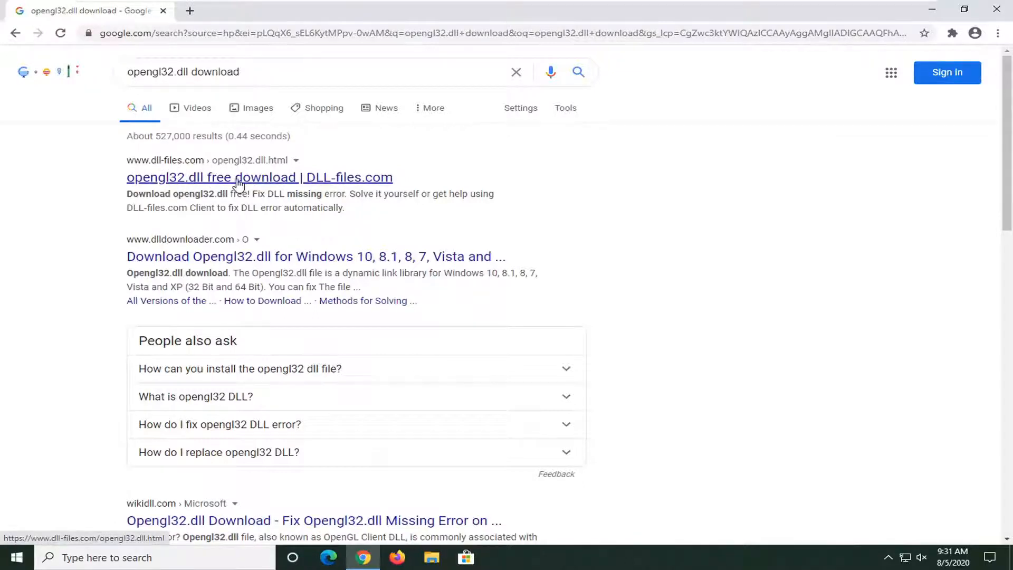
# - Open the DLL-files.com opengl32.dll result and scroll to compare the 64-bit and 32-bit versions
pyautogui.click(259, 177)
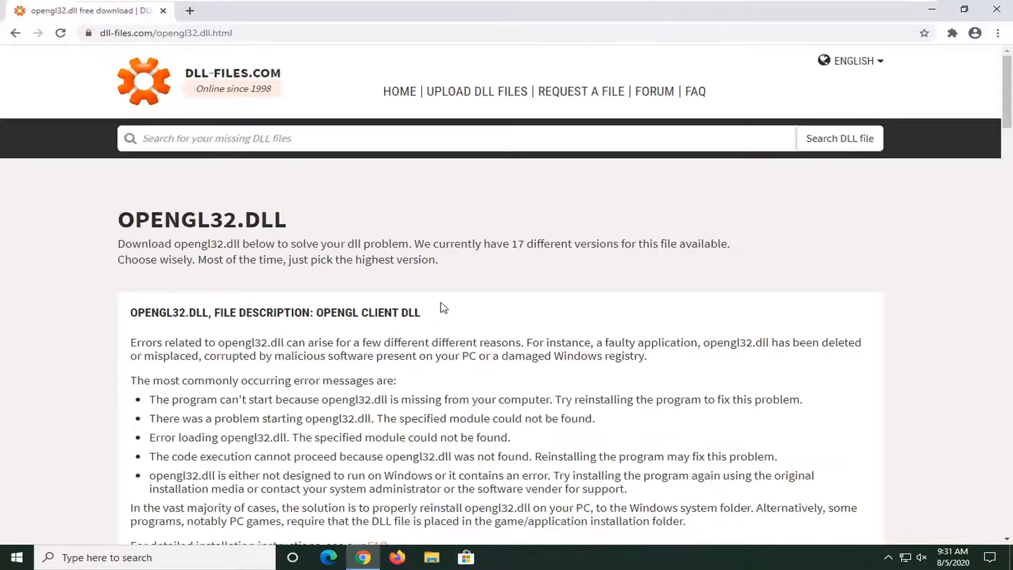
pyautogui.scroll(-3)
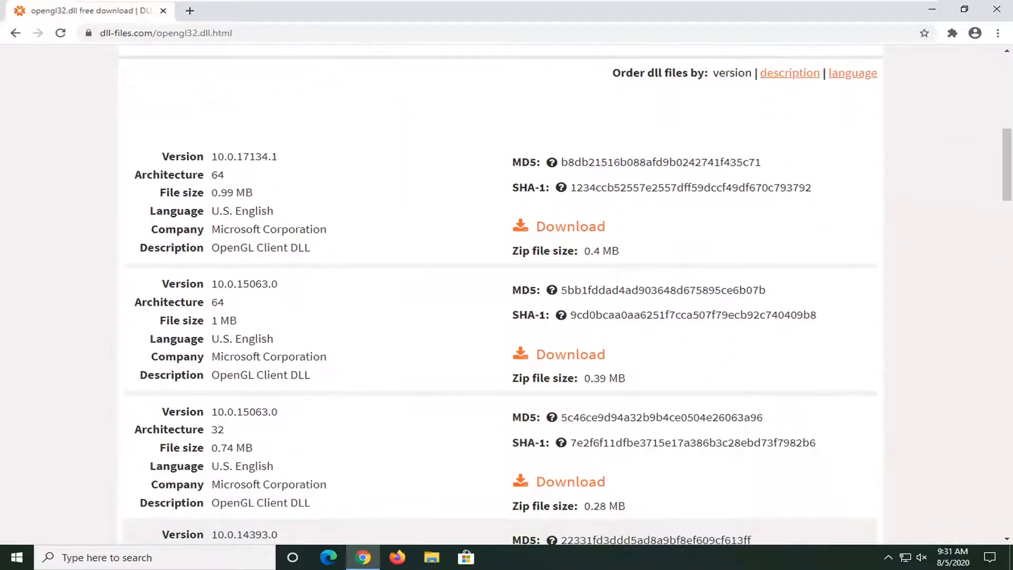
pyautogui.scroll(-3)
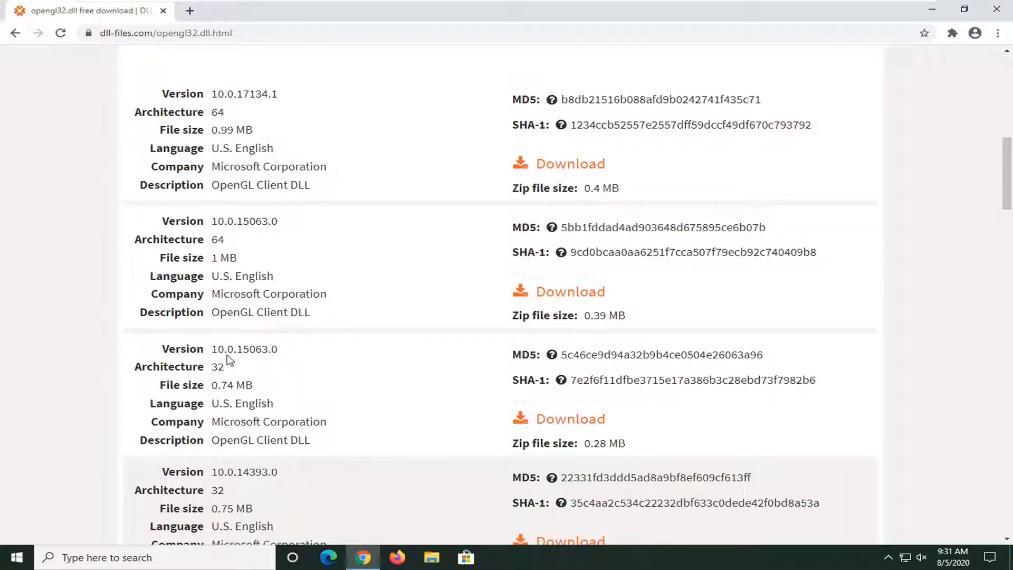
pyautogui.doubleClick(216, 112)
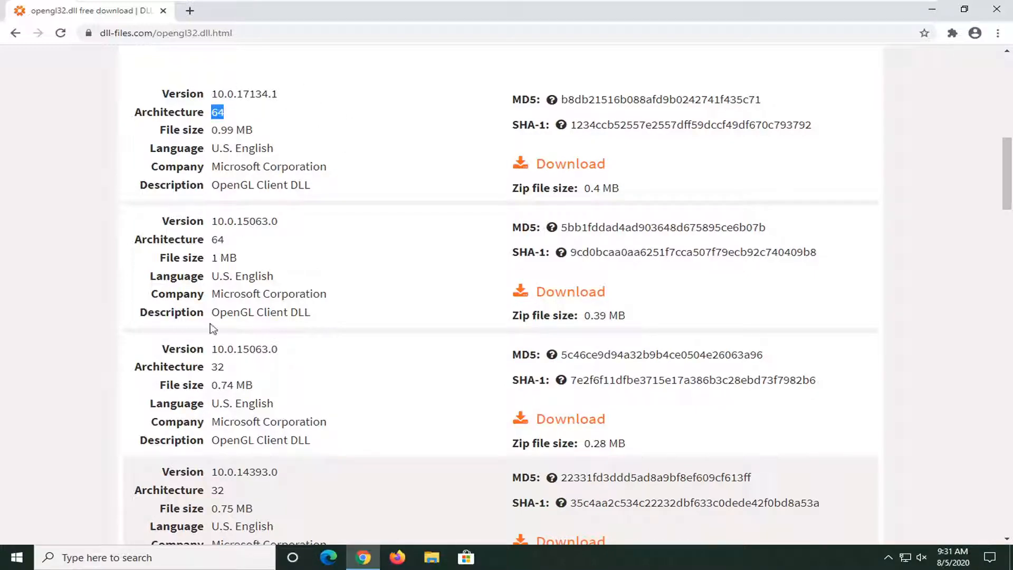
pyautogui.moveTo(219, 380)
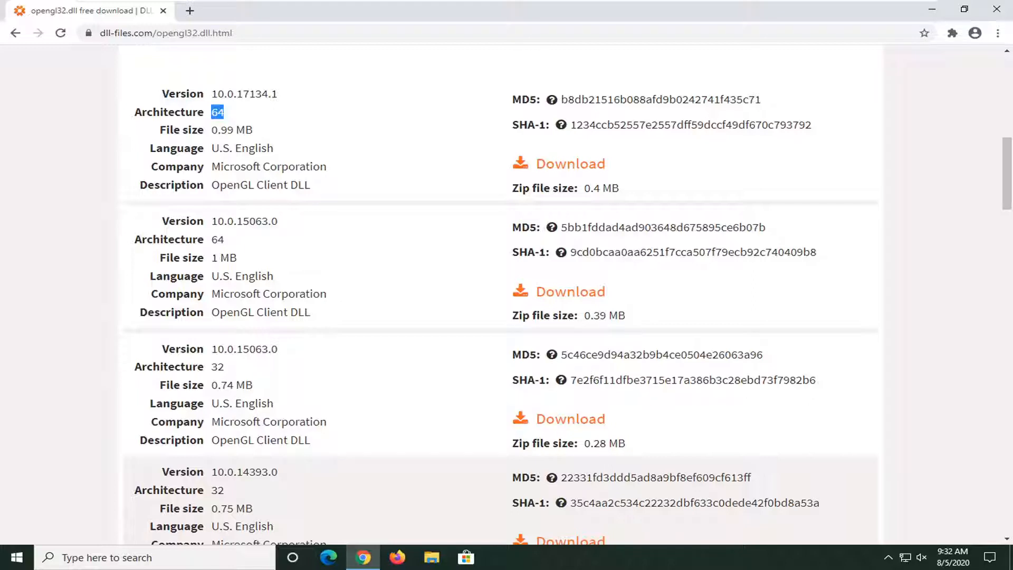
pyautogui.moveTo(570, 418)
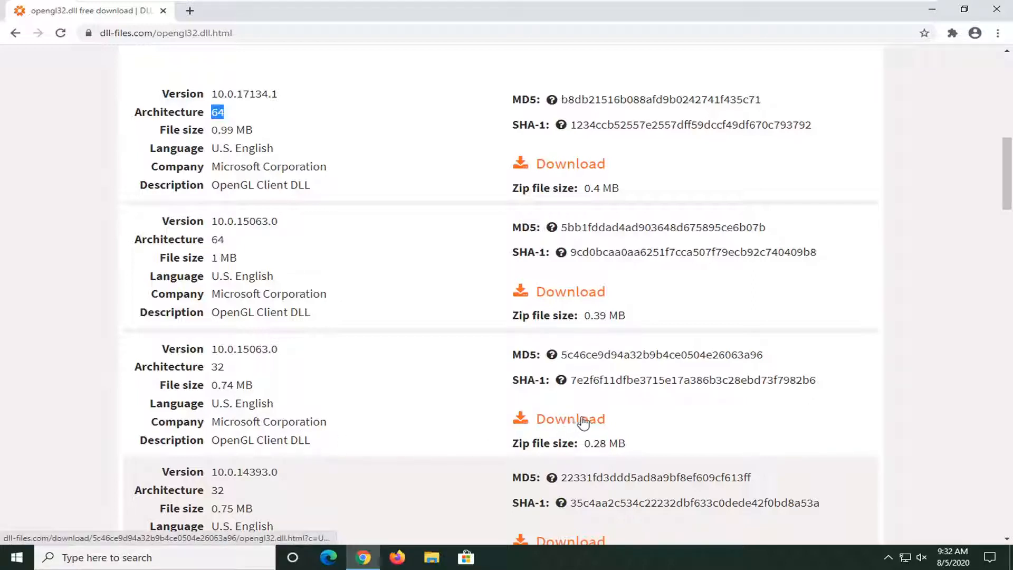
pyautogui.moveTo(265, 218)
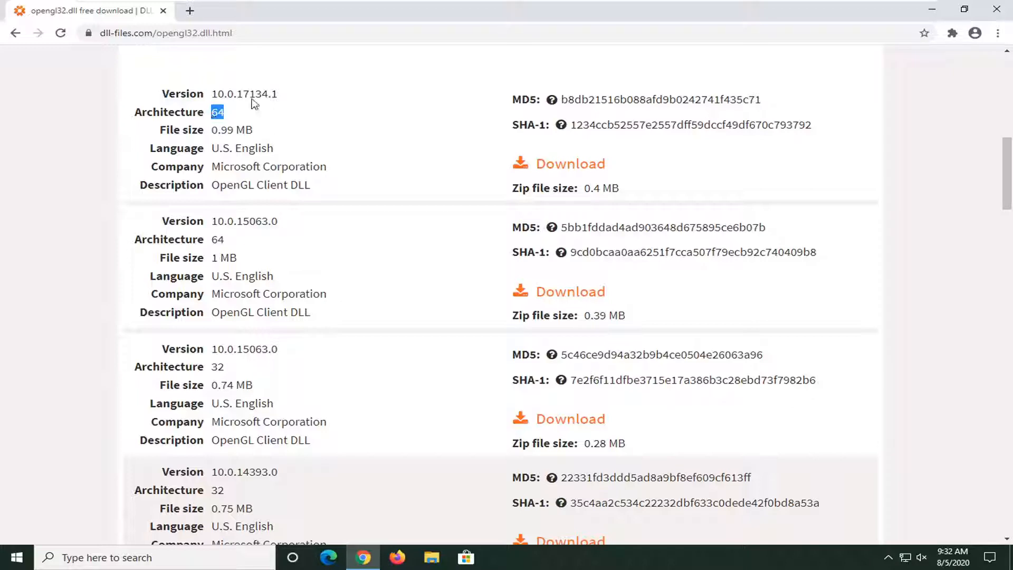
pyautogui.moveTo(167, 338)
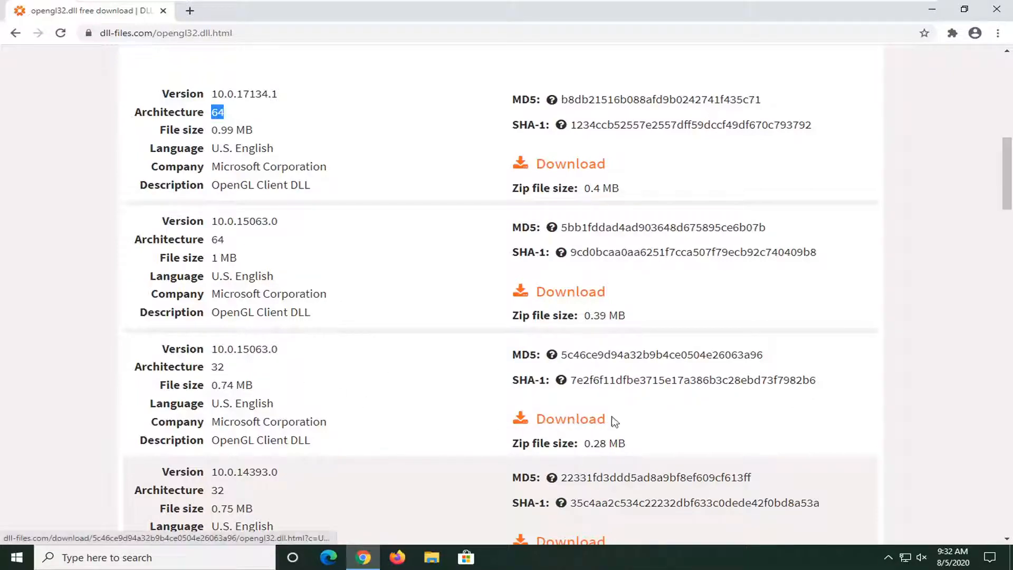
pyautogui.moveTo(275, 198)
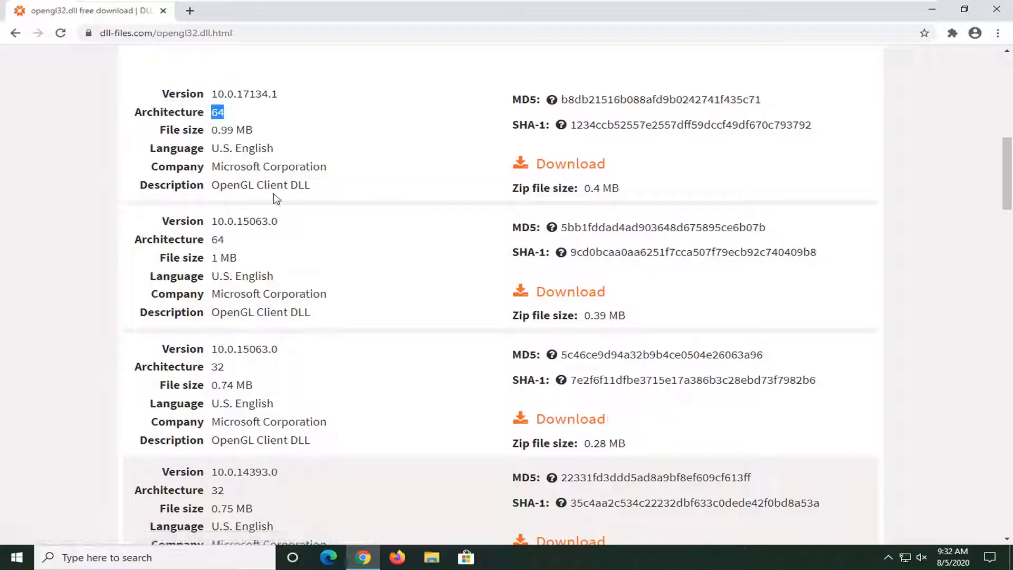
pyautogui.moveTo(260, 138)
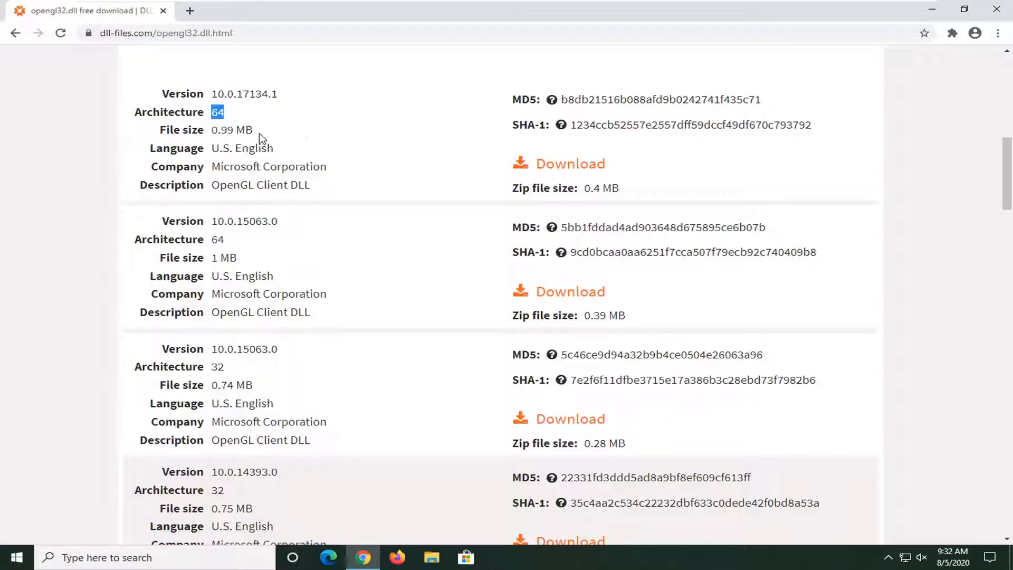
pyautogui.moveTo(404, 414)
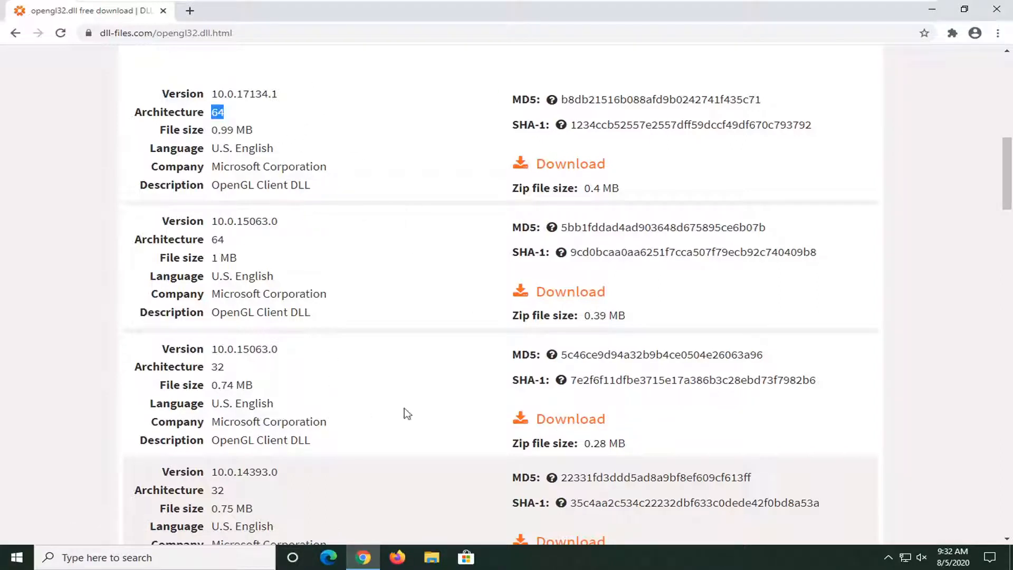
pyautogui.moveTo(470, 382)
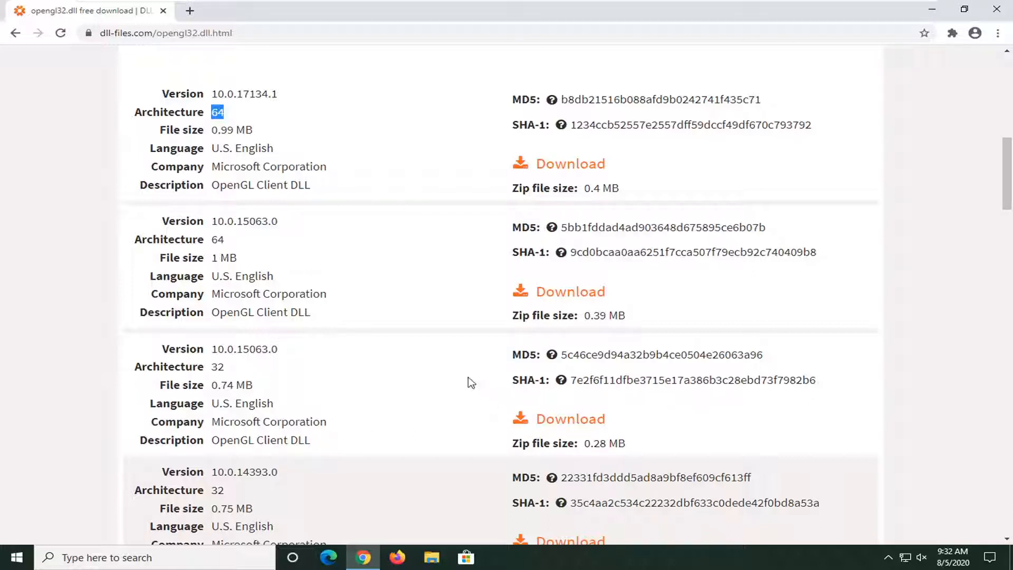
pyautogui.moveTo(570, 419)
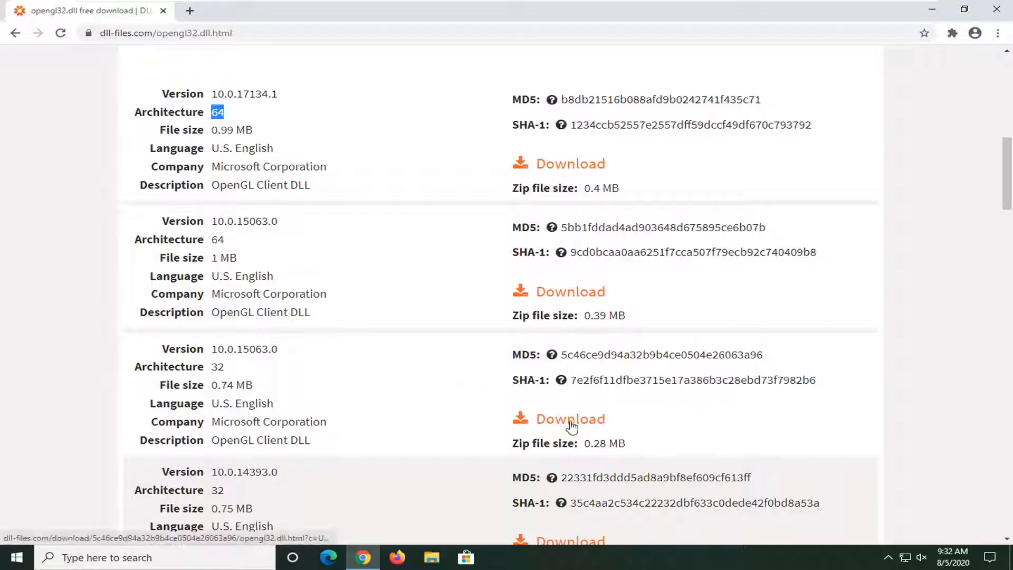
# - Download the 32-bit opengl32.dll version 10.0.15063.0 and open the resulting opengl32.zip
pyautogui.click(570, 419)
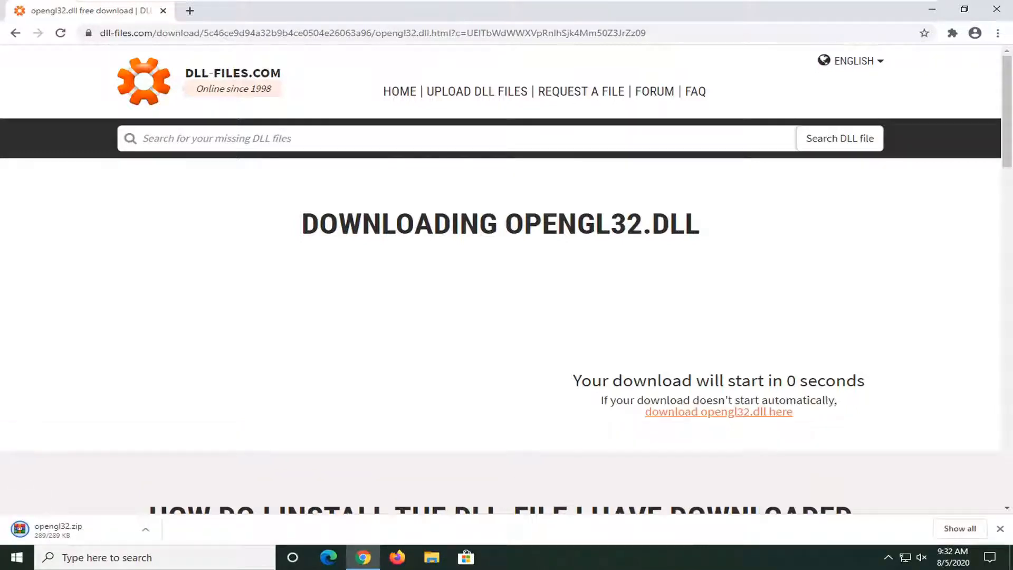
pyautogui.moveTo(205, 444)
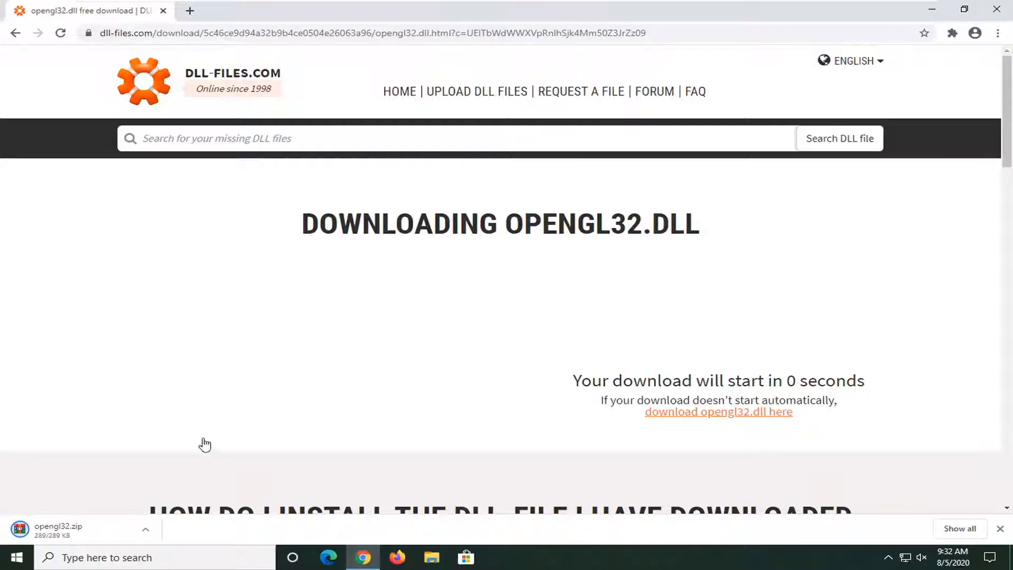
pyautogui.click(58, 529)
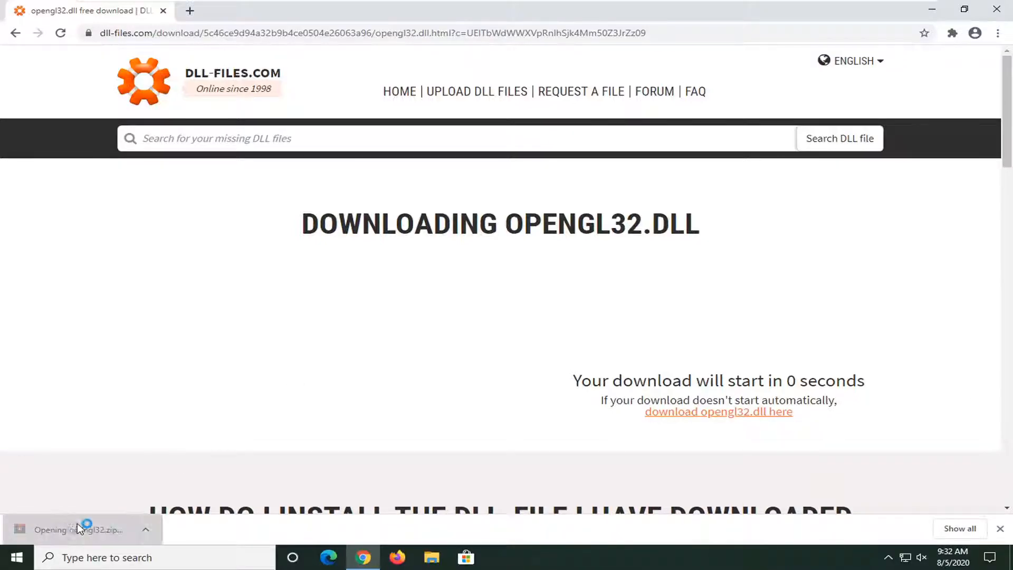
# - Drag opengl32.dll from the WinRAR archive onto the desktop and close WinRAR
pyautogui.click(78, 529)
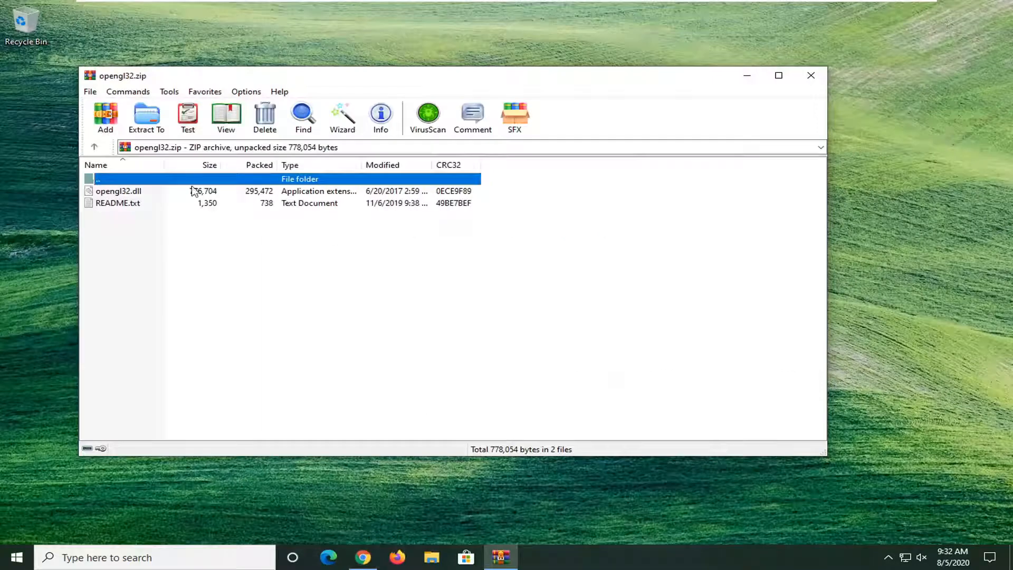
pyautogui.click(118, 191)
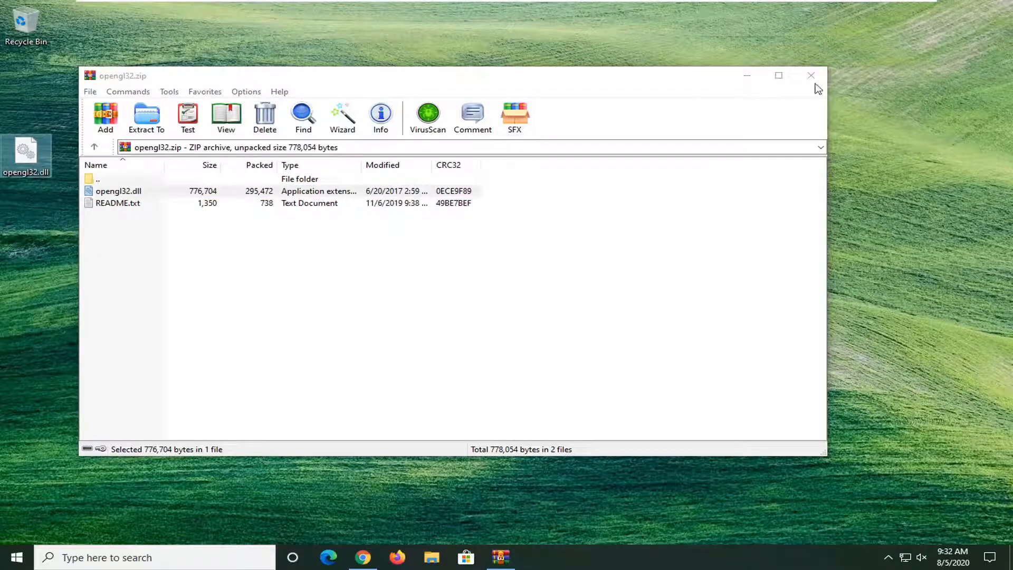
pyautogui.click(15, 557)
pyautogui.write('file ')
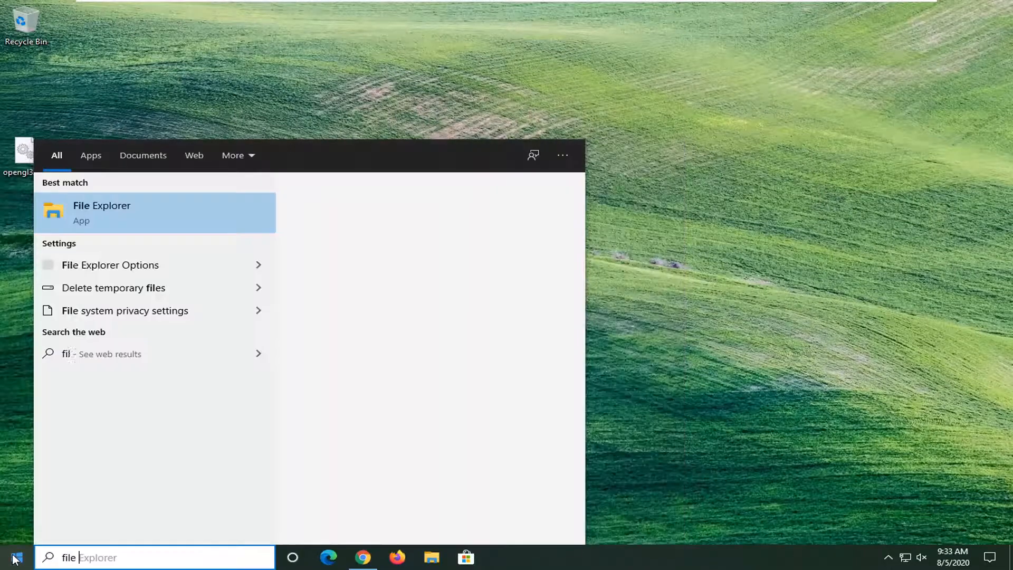
# - Search 'explorer' from the taskbar and launch File Explorer
pyautogui.write('explorer')
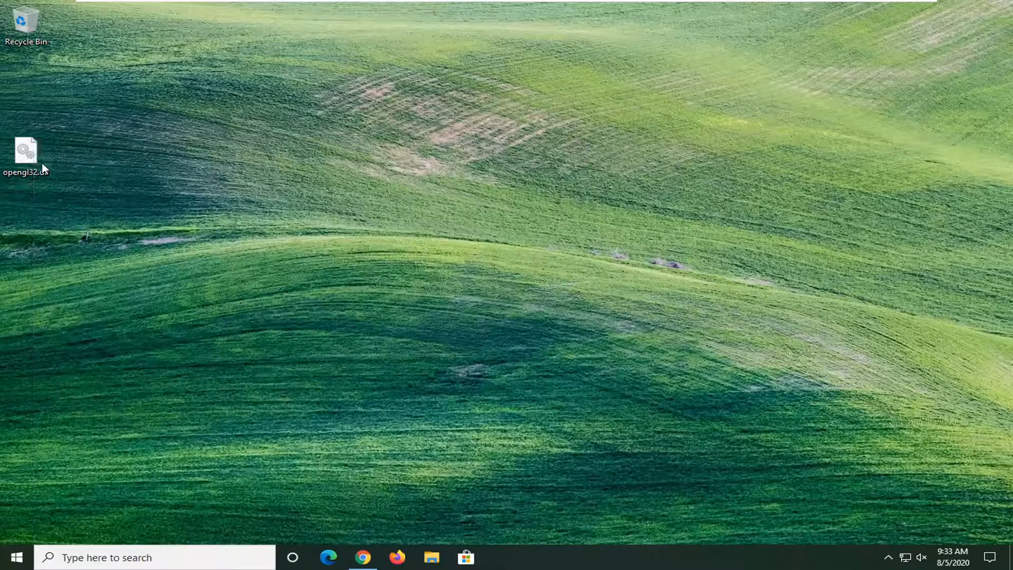
pyautogui.click(431, 558)
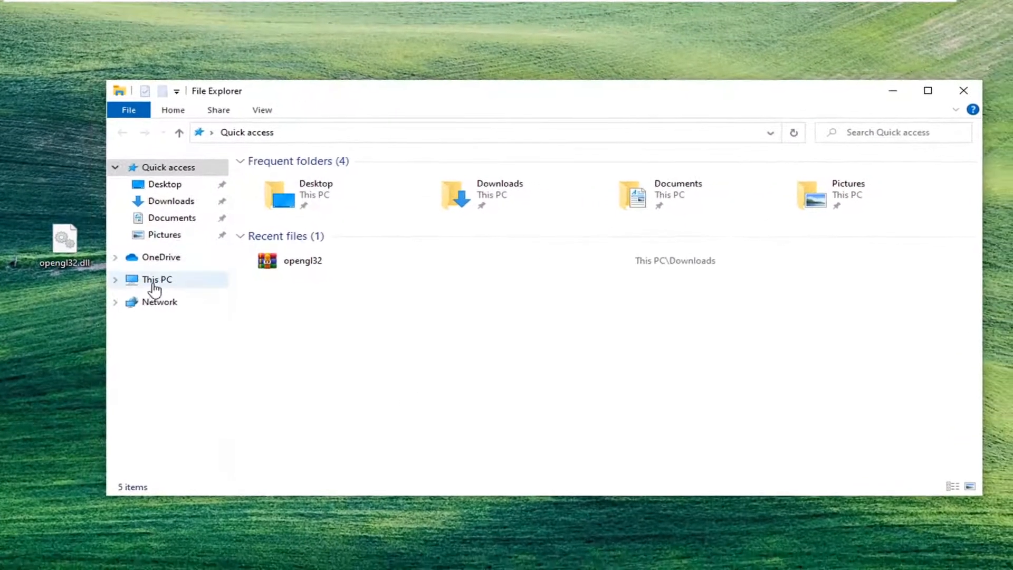
# - Navigate This PC > Local Disk (C:) > Program Files > Java > jre1.8.0_261
pyautogui.click(157, 279)
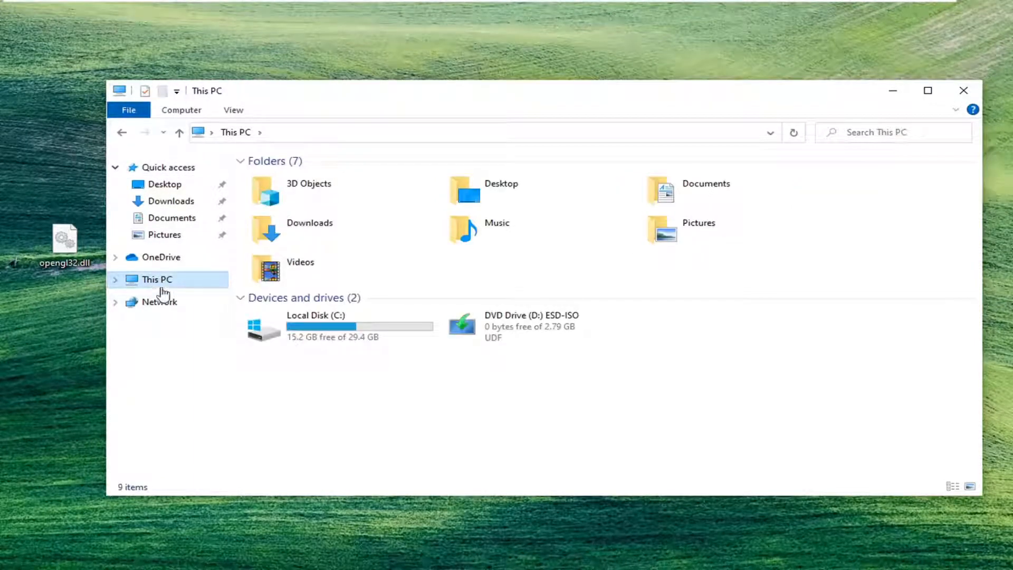
pyautogui.moveTo(304, 326)
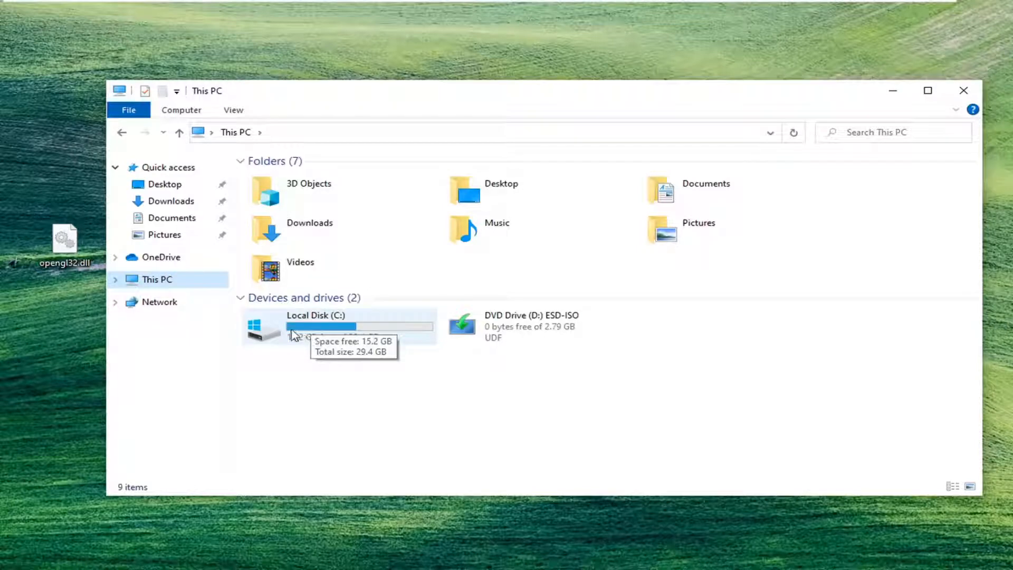
pyautogui.moveTo(328, 339)
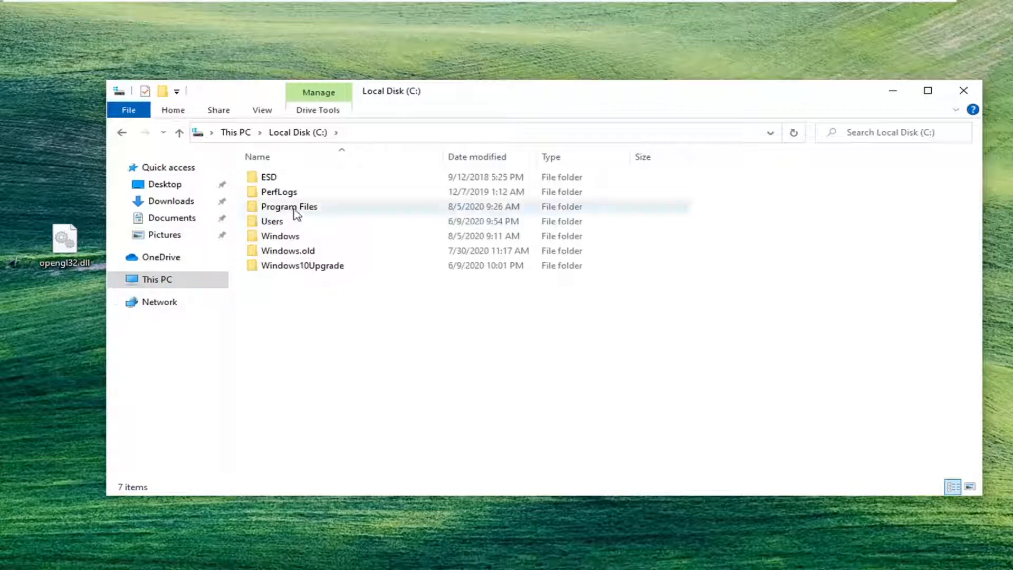
pyautogui.doubleClick(289, 206)
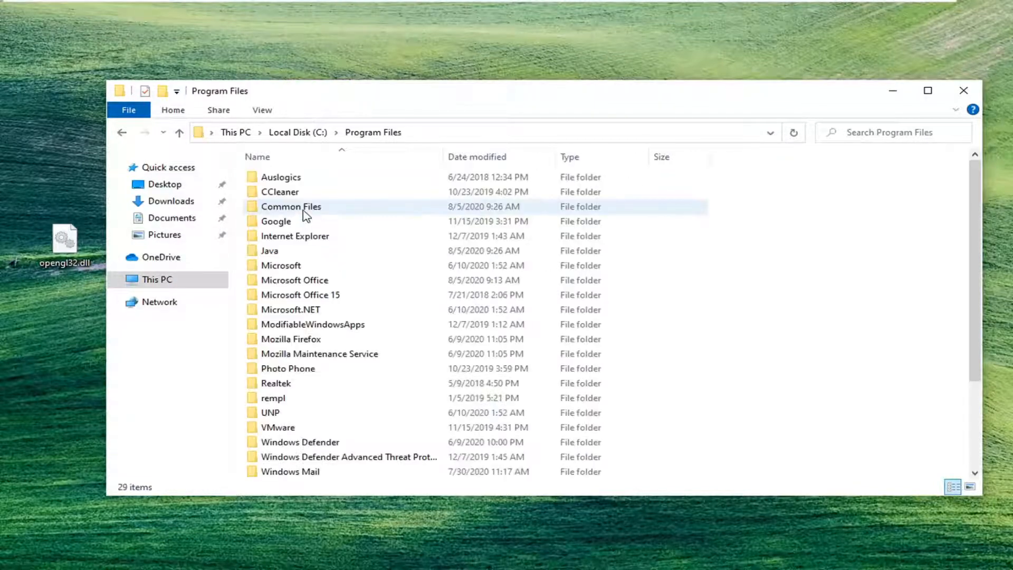
pyautogui.doubleClick(270, 251)
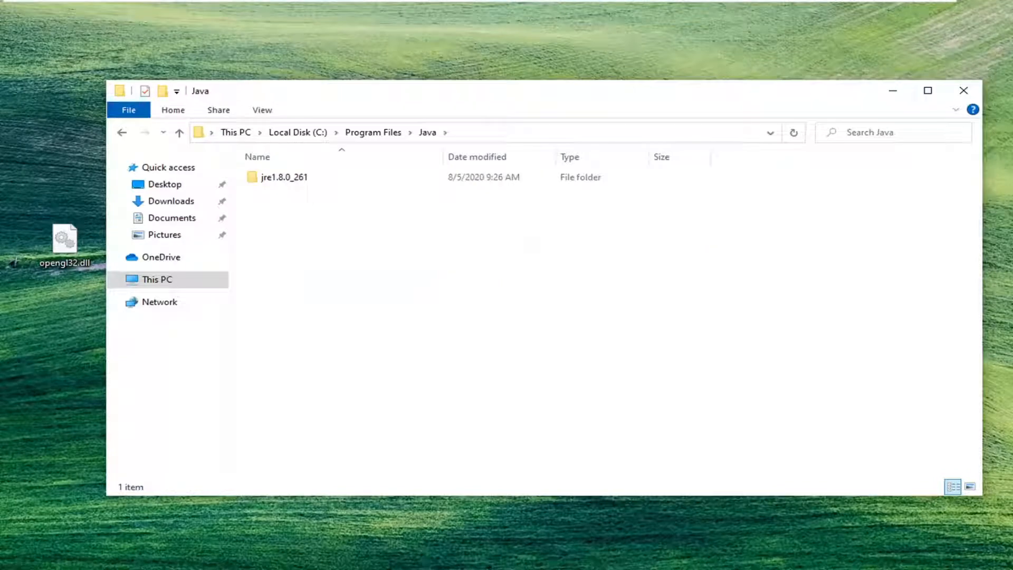
pyautogui.moveTo(330, 188)
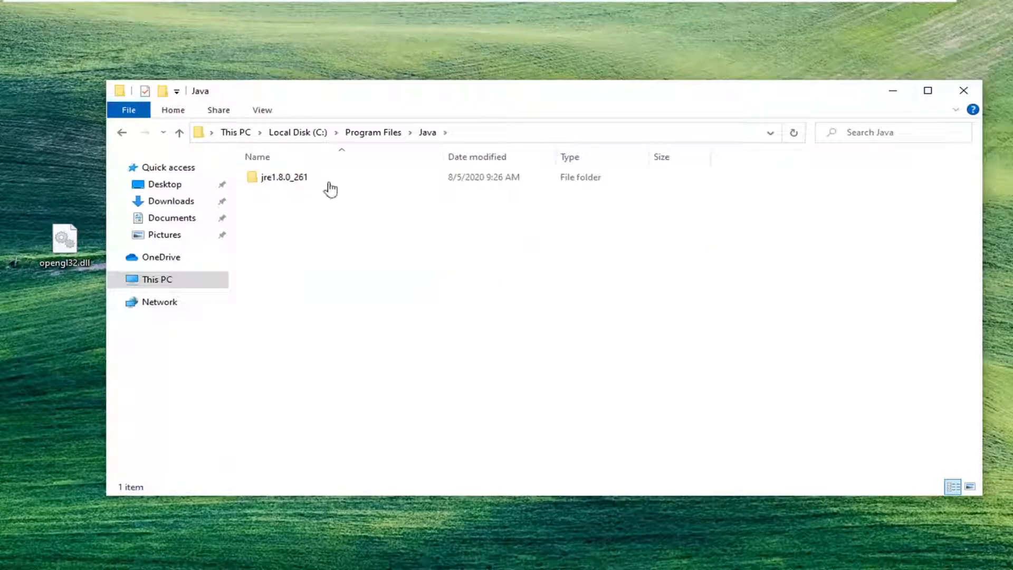
pyautogui.doubleClick(283, 176)
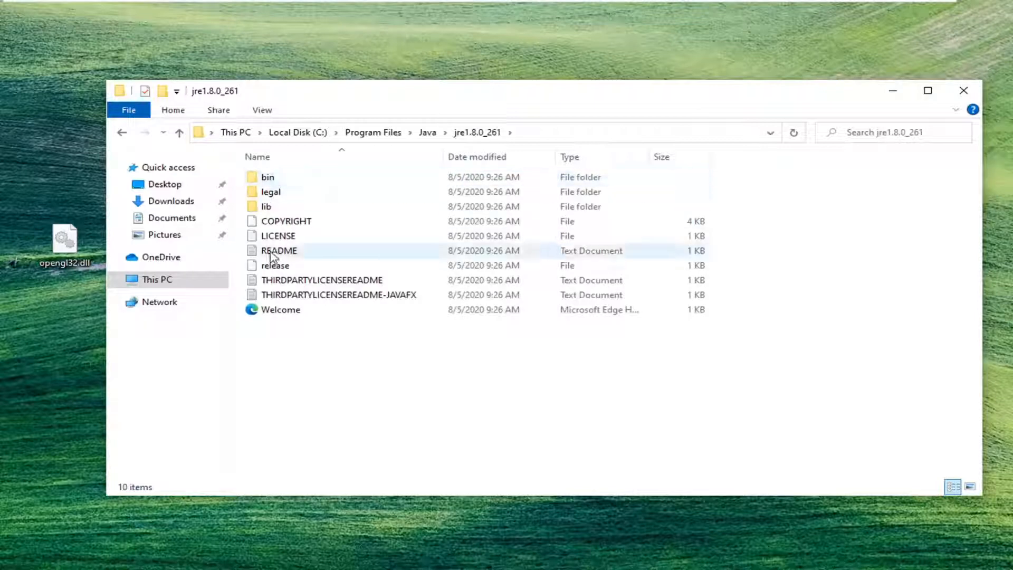
# - Move opengl32.dll from the desktop into bin, granting admin permission, then close File Explorer
pyautogui.click(268, 176)
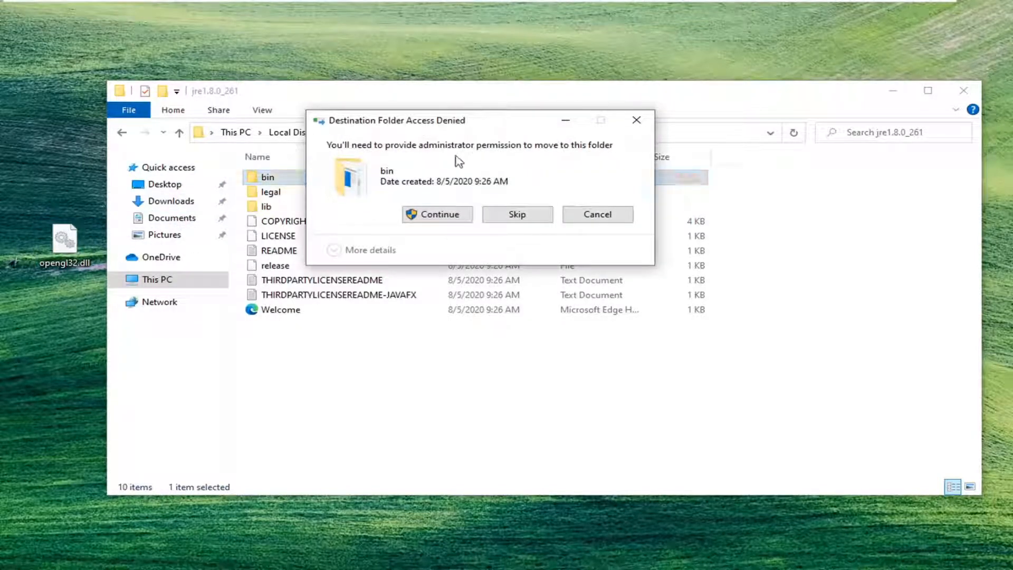
pyautogui.moveTo(475, 169)
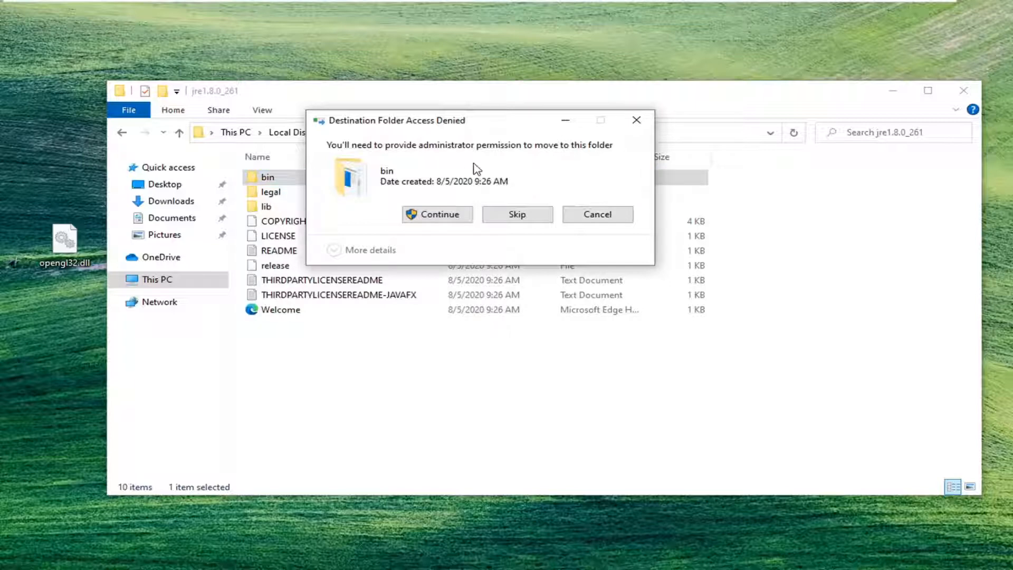
pyautogui.click(437, 213)
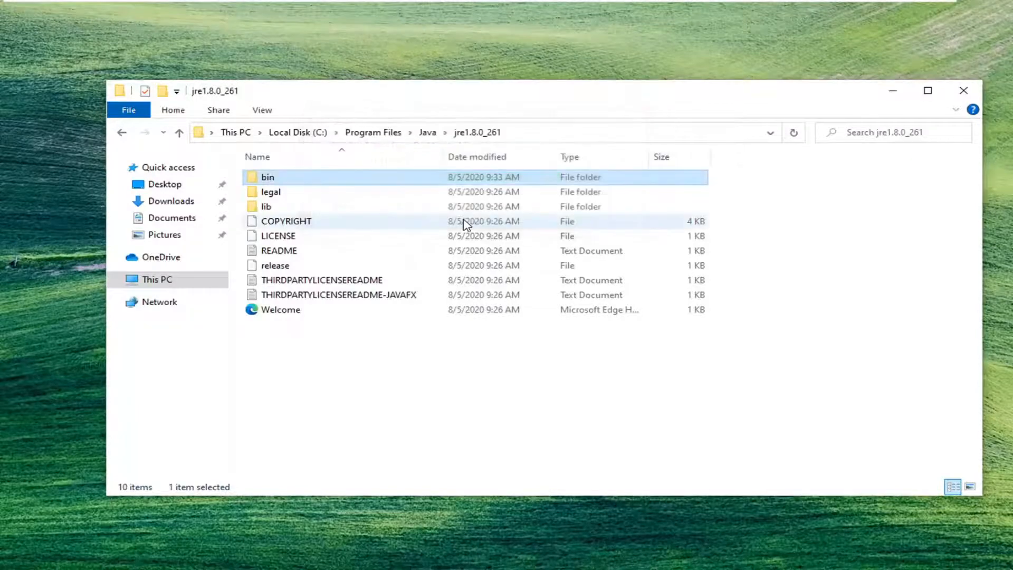
pyautogui.moveTo(964, 90)
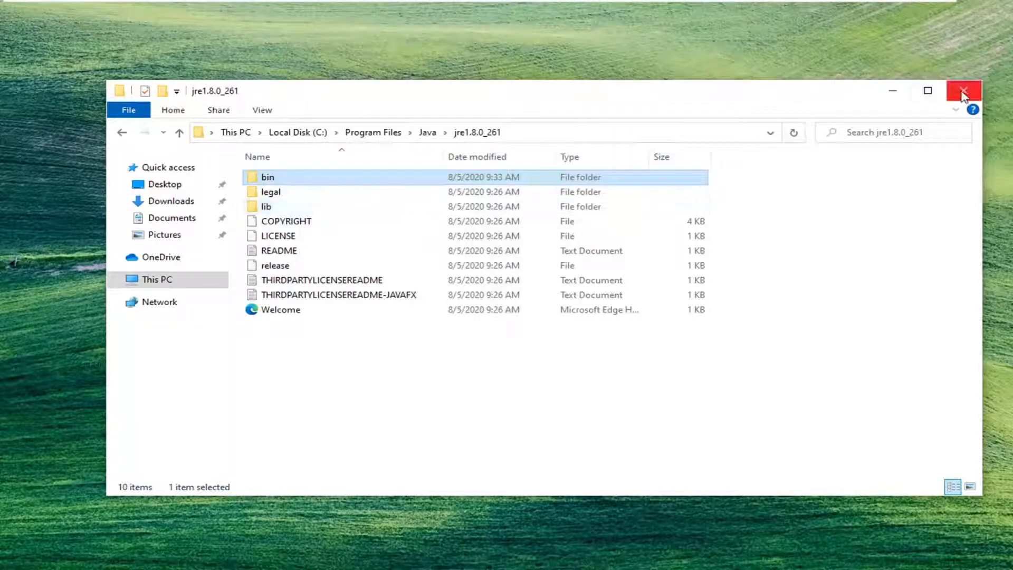
pyautogui.click(963, 90)
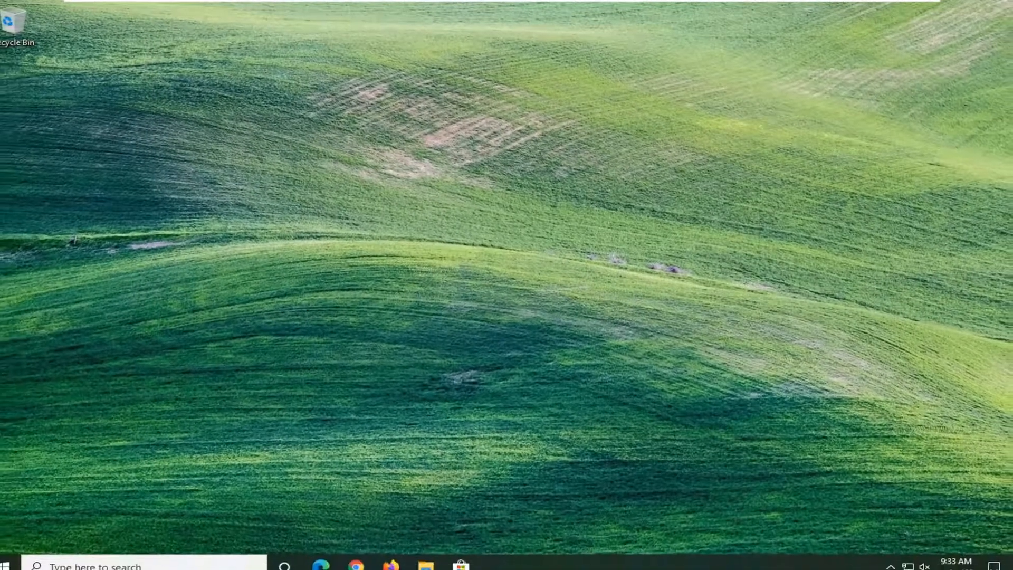